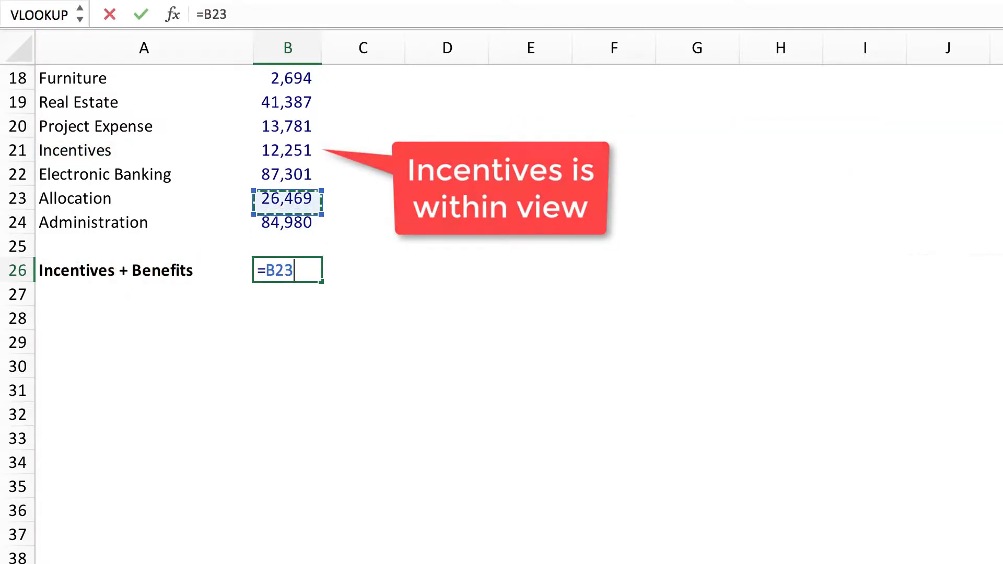
# Make B26's formula reference Incentives in B21, then begin the second reference
pyautogui.click(287, 150)
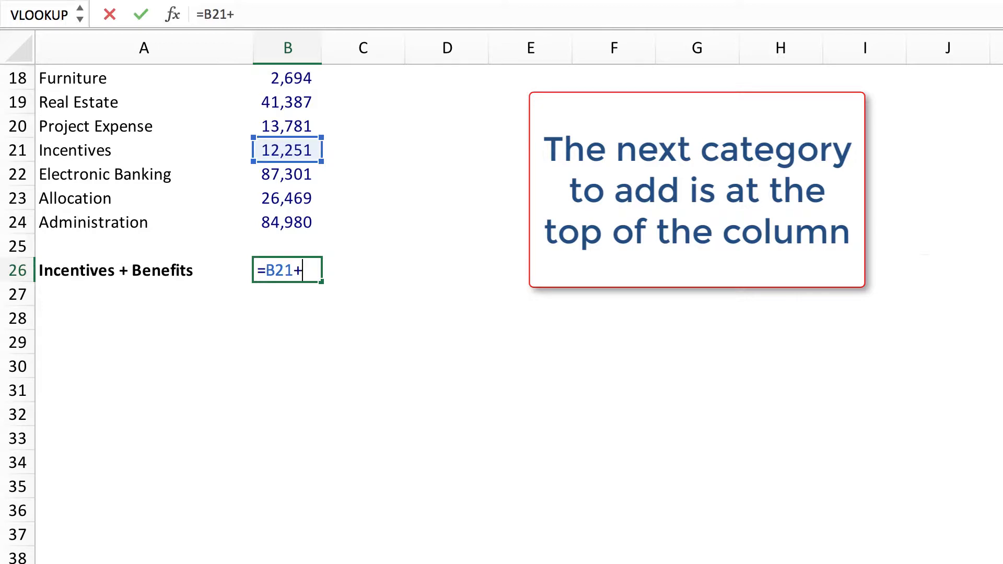
pyautogui.click(287, 78)
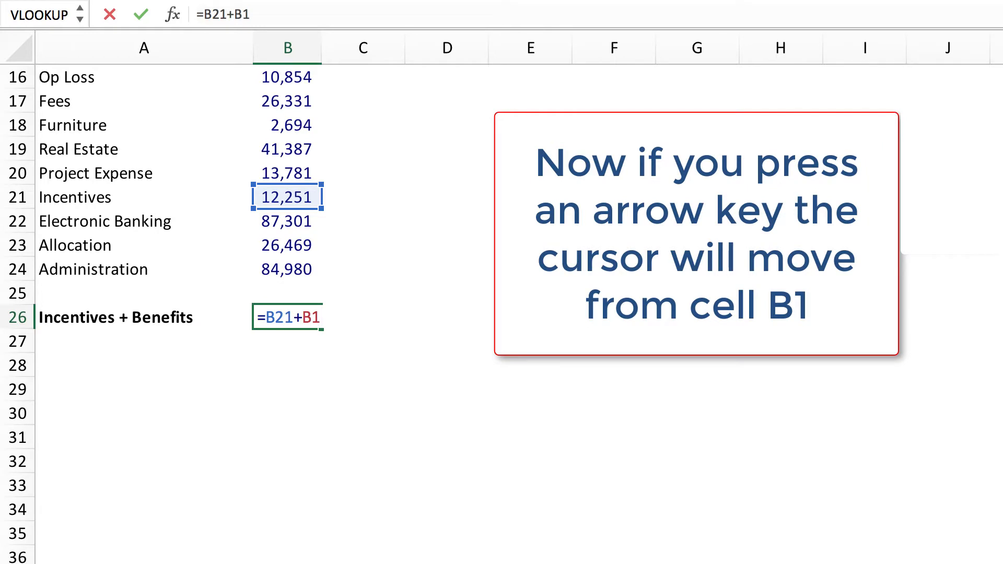
# Move the second reference down from B1 to Benefits in B3, giving =B21+B3
pyautogui.press('Down')
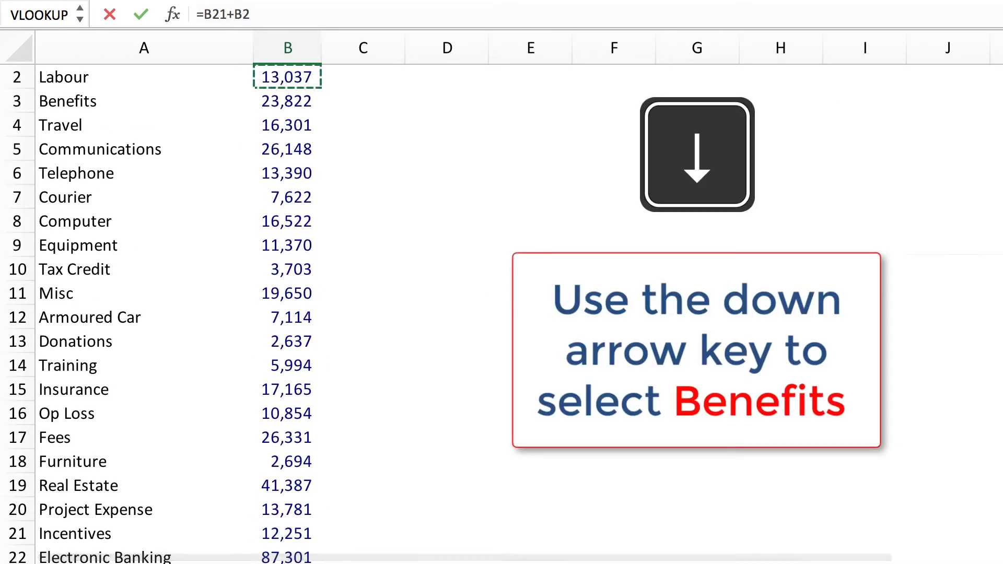
pyautogui.press('Down')
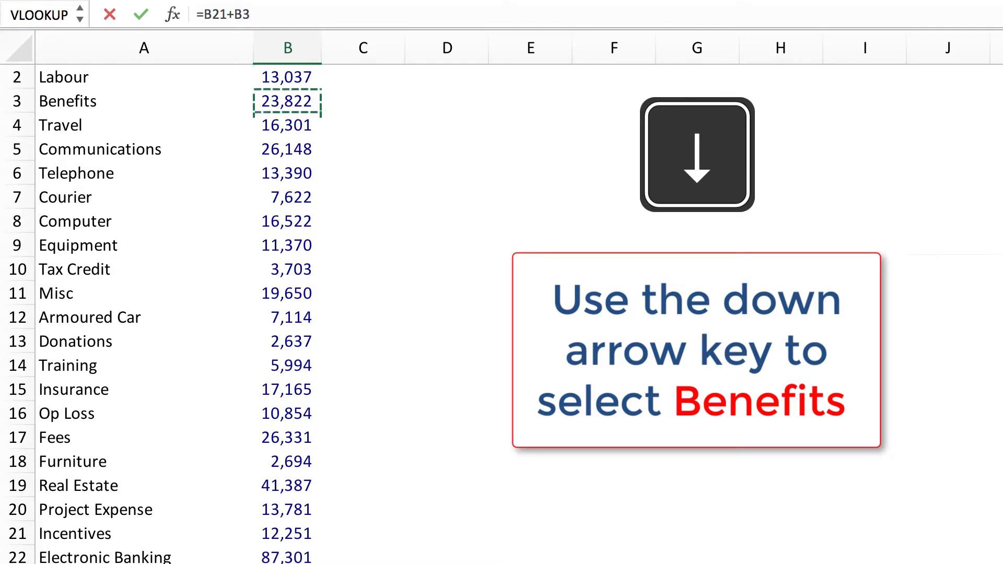